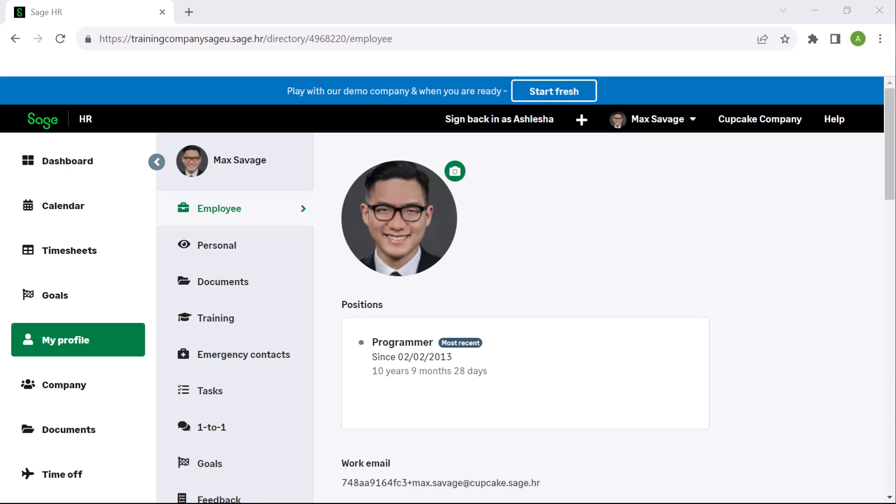
{"action": "mouse_move", "coordinate": [69, 250]}
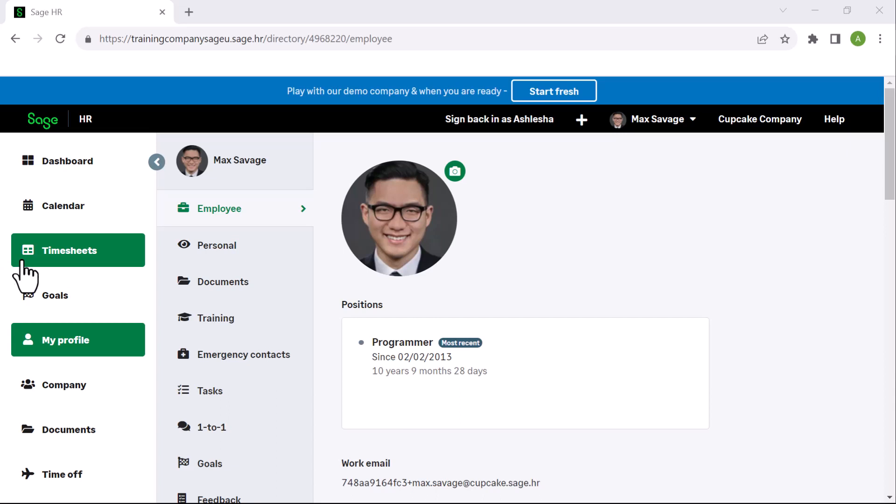
Open Timesheets from the sidebar to reach the current week's 40-hour timesheet.
{"action": "left_click", "coordinate": [69, 250]}
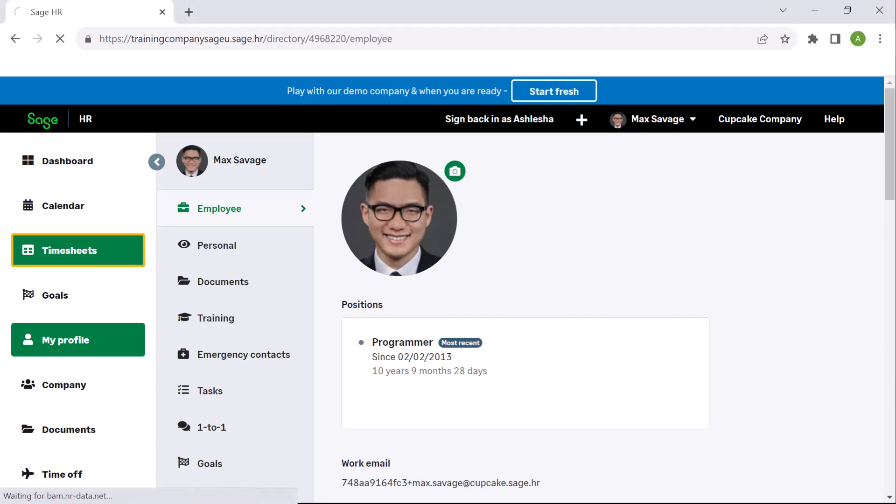
{"action": "left_click", "coordinate": [69, 250]}
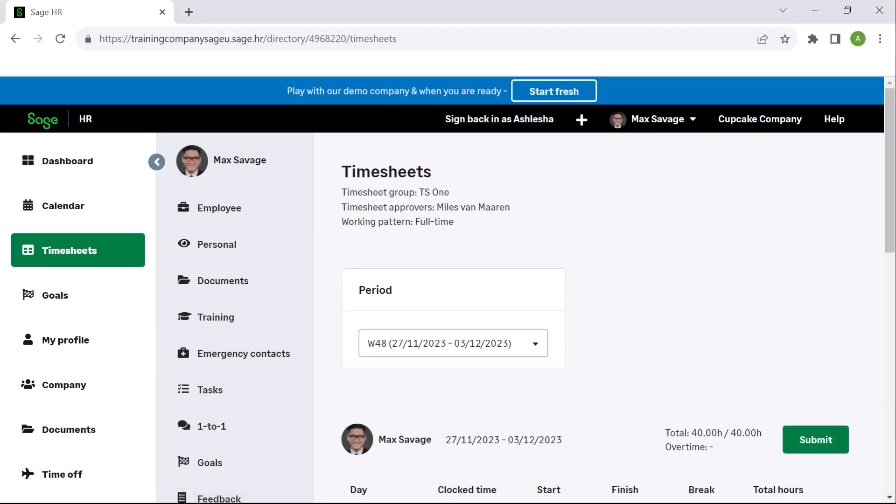
Select period W41 (09/10/2023 – 15/10/2023) and scroll to the daily rows.
{"action": "left_click", "coordinate": [452, 343]}
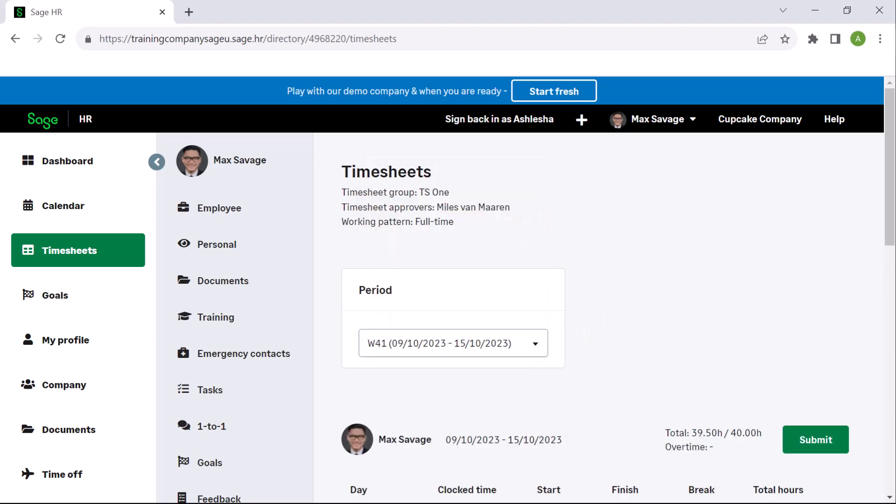
{"action": "scroll", "scroll_direction": "down", "scroll_amount": 3}
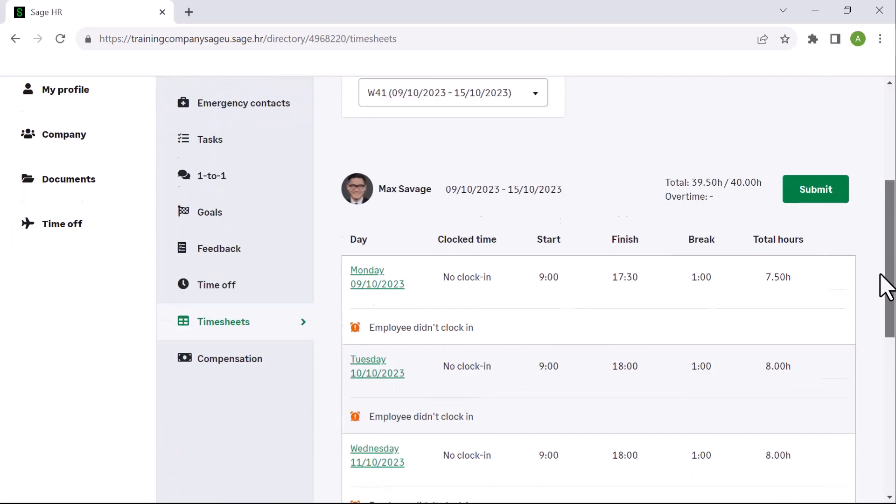
{"action": "scroll", "scroll_direction": "down", "scroll_amount": 3}
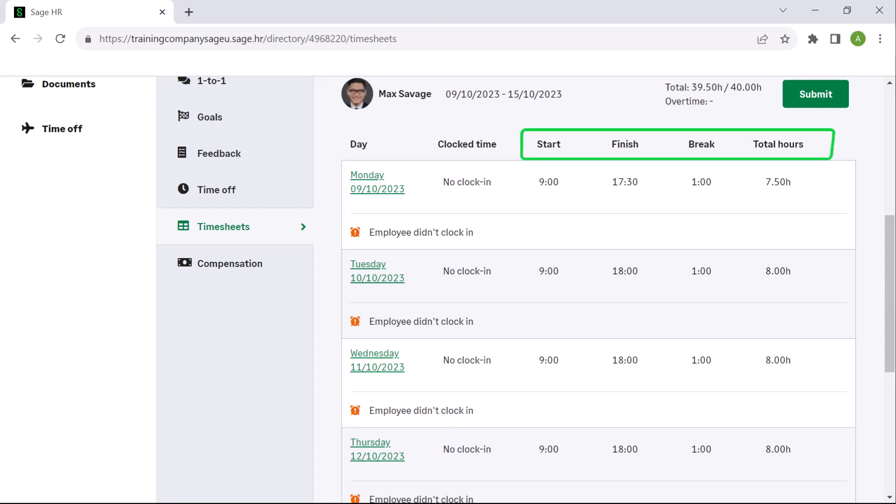
Set Monday 9 Oct's finish to 18:00, bringing the week to 37 hours.
{"action": "left_click", "coordinate": [625, 181]}
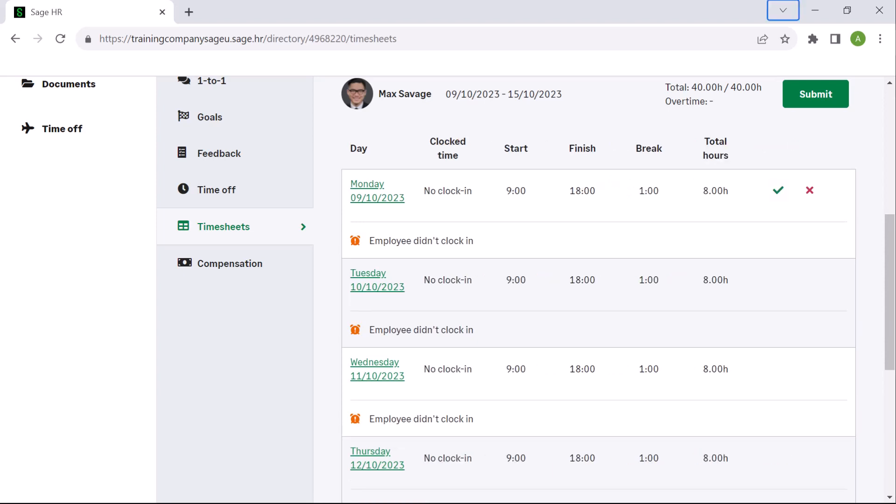
{"action": "mouse_move", "coordinate": [778, 190]}
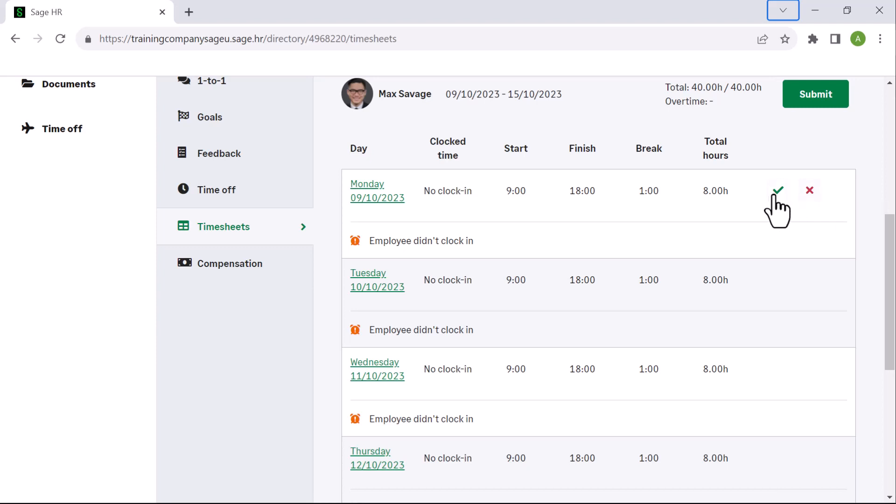
{"action": "scroll", "scroll_direction": "down", "scroll_amount": 3}
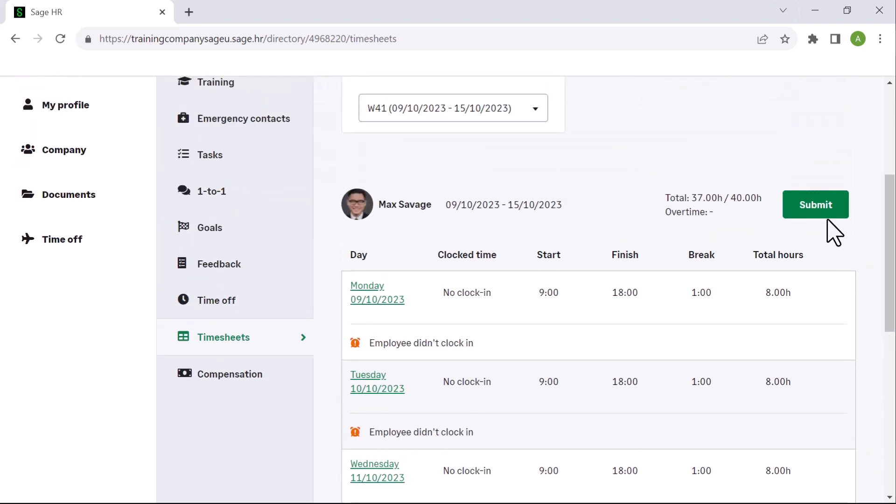
Submit the 37-hour W41 timesheet for approval and sign back in as manager.
{"action": "left_click", "coordinate": [815, 204]}
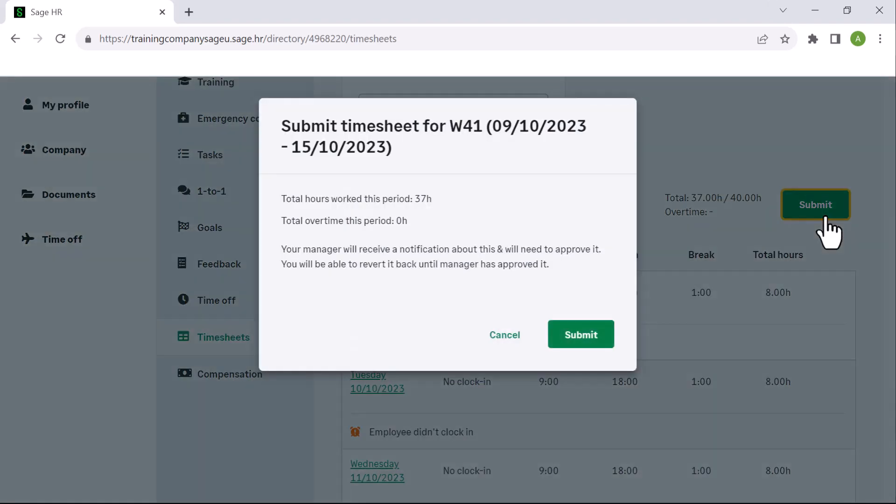
{"action": "mouse_move", "coordinate": [832, 229]}
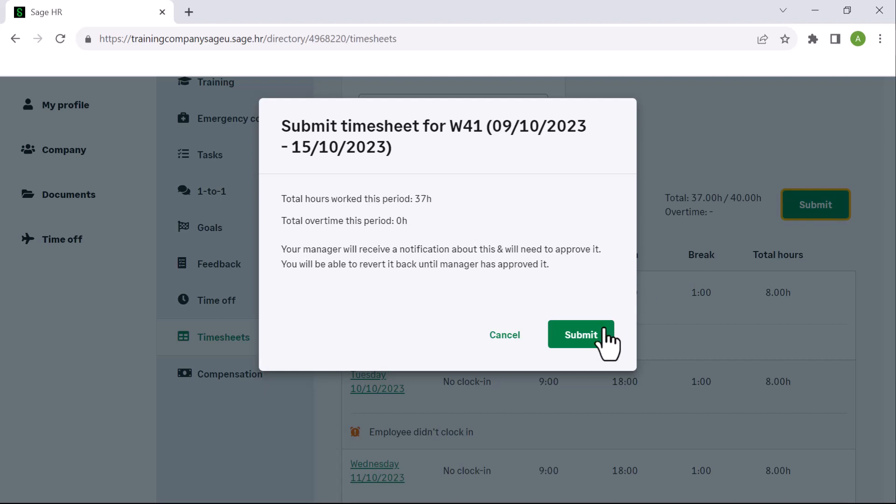
{"action": "left_click", "coordinate": [581, 335]}
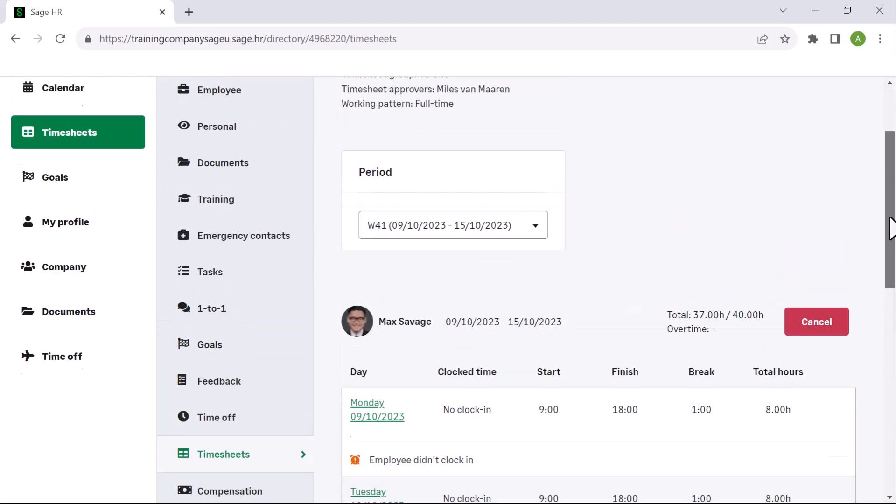
{"action": "left_click", "coordinate": [452, 225]}
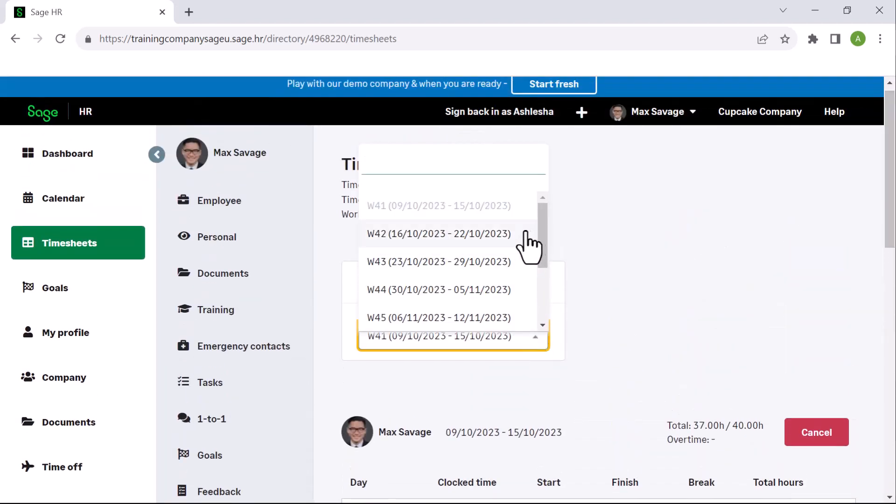
{"action": "left_click", "coordinate": [499, 112]}
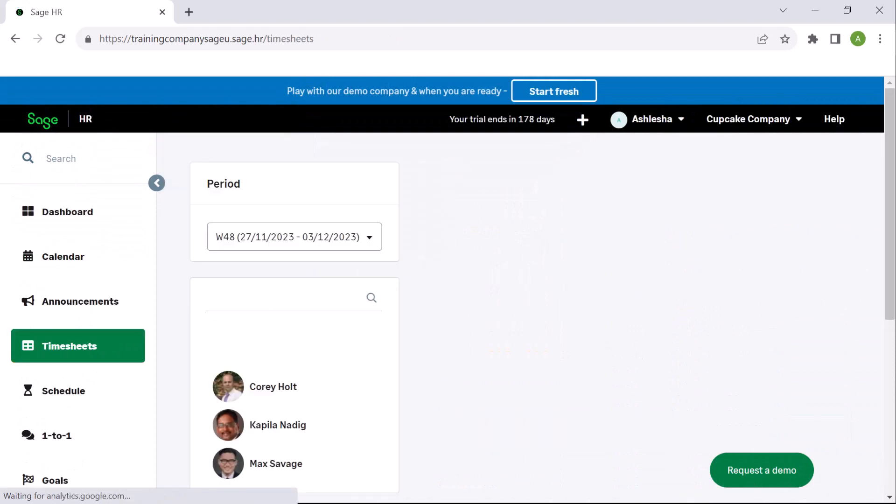
Switch the manager overview to period W41 (9–15 Oct 2023).
{"action": "left_click", "coordinate": [273, 386]}
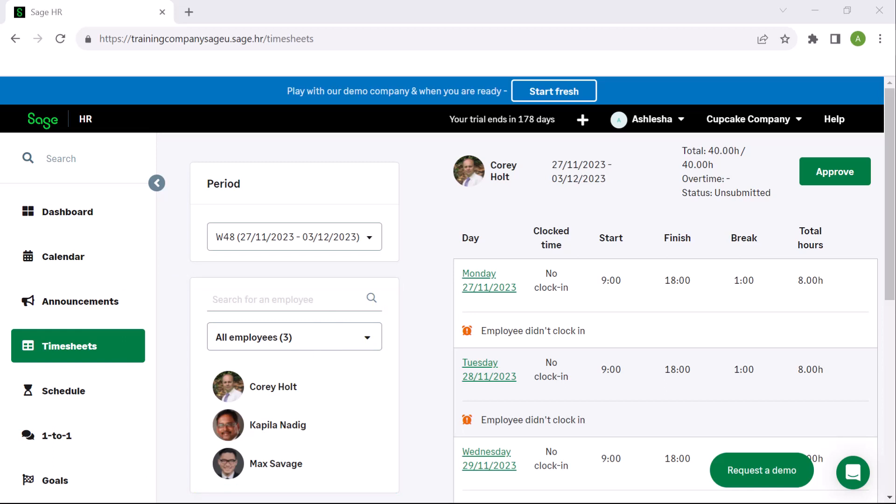
{"action": "left_click", "coordinate": [294, 236]}
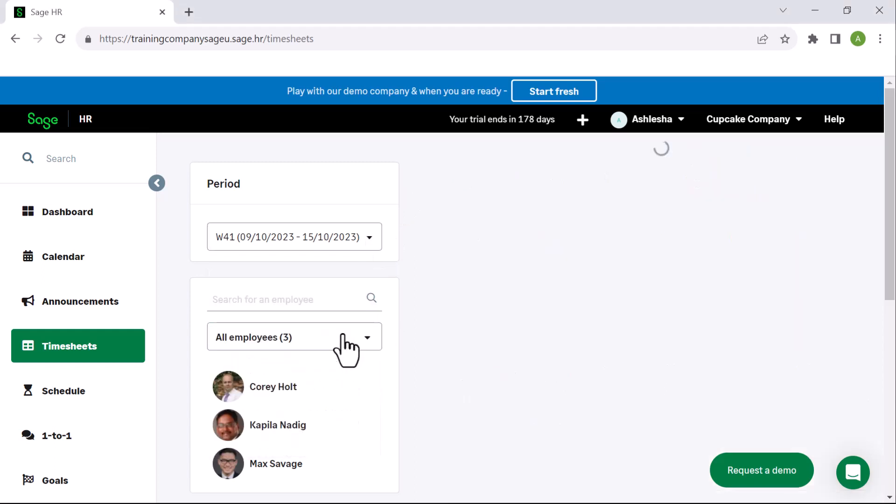
{"action": "left_click", "coordinate": [273, 387]}
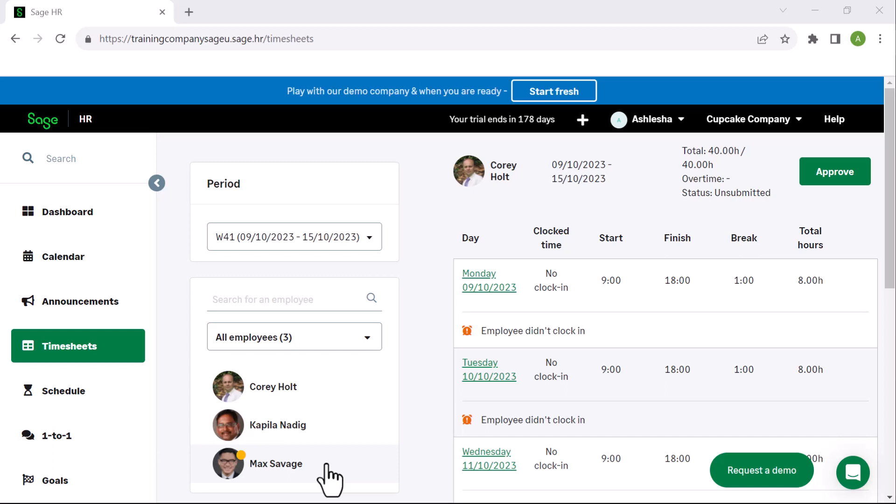
{"action": "left_click", "coordinate": [275, 464]}
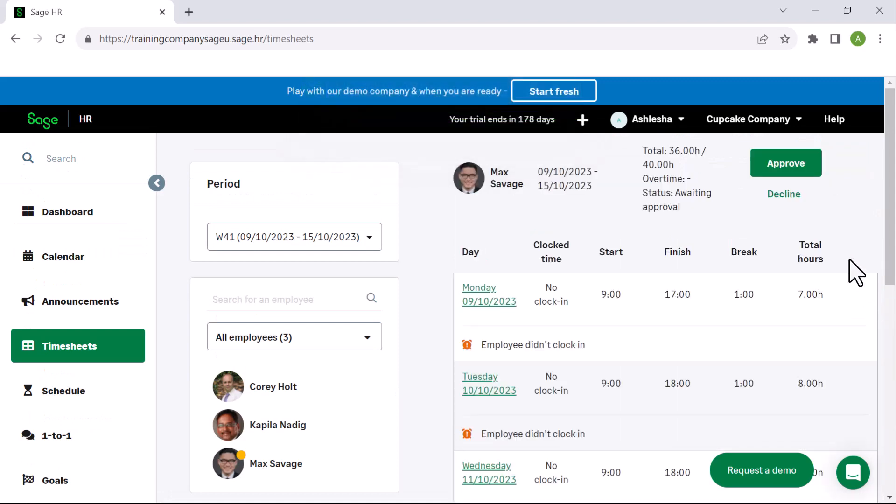
{"action": "left_click", "coordinate": [783, 194]}
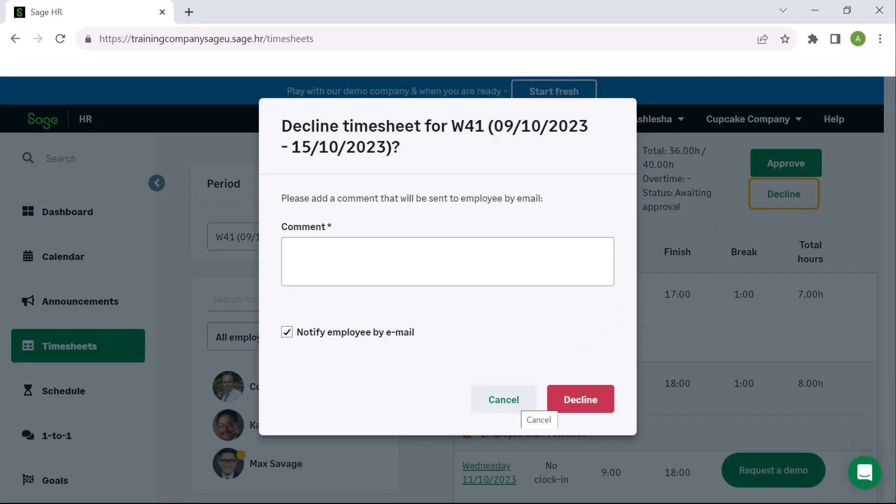
{"action": "left_click", "coordinate": [502, 399]}
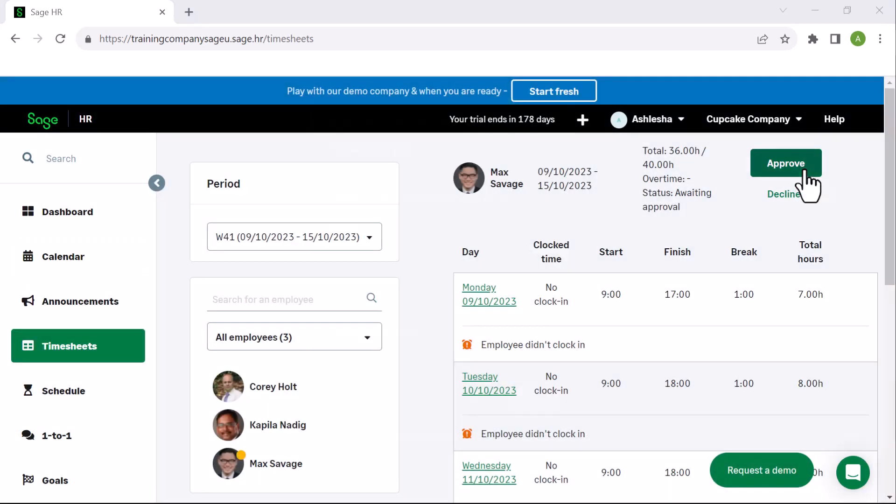
Approve the 36-hour W41 timesheet with Notify employee by email unticked.
{"action": "left_click", "coordinate": [786, 163]}
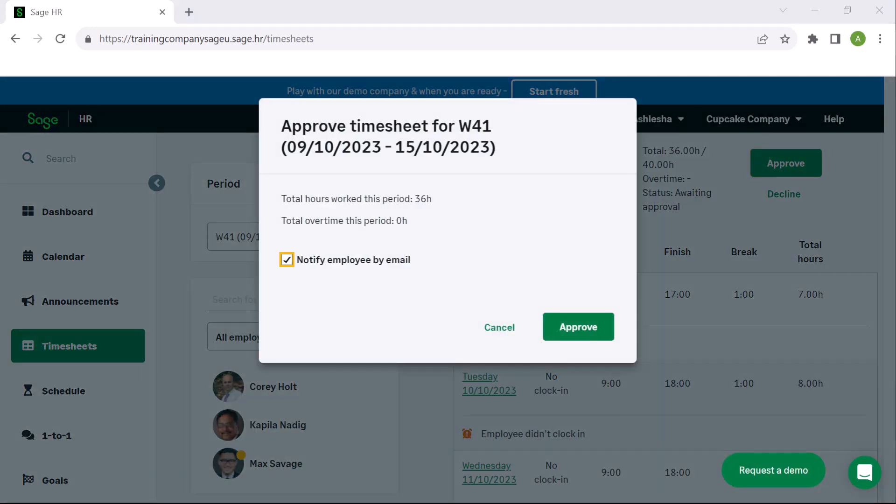
{"action": "left_click", "coordinate": [287, 259]}
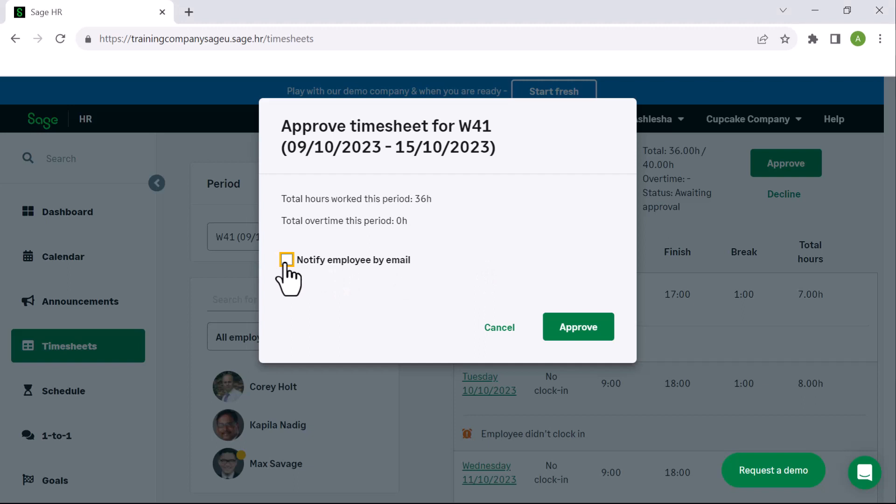
{"action": "left_click", "coordinate": [577, 326]}
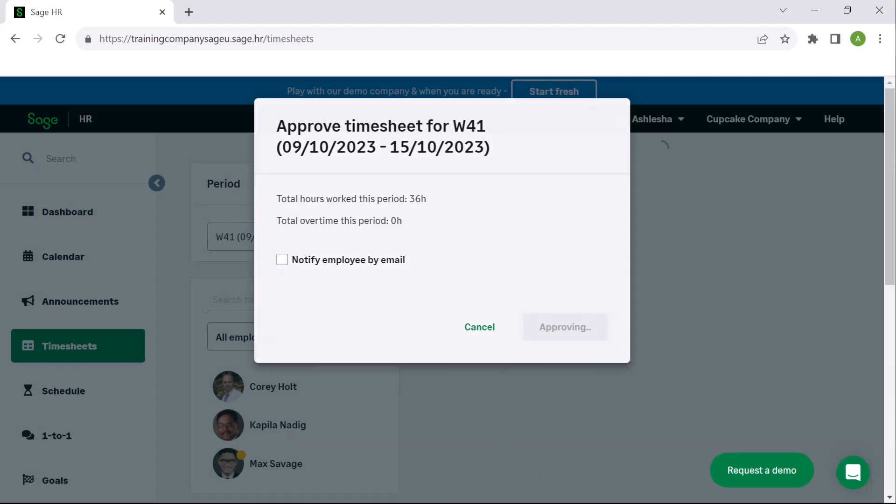
{"action": "left_click", "coordinate": [564, 327]}
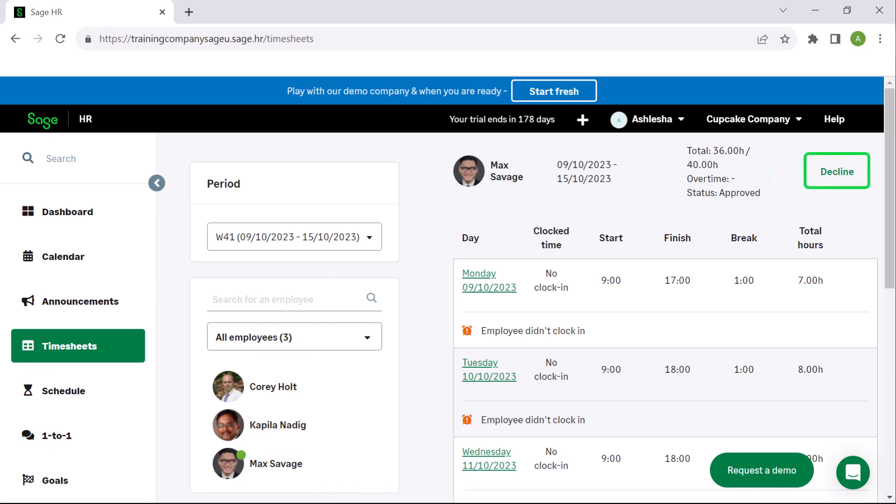
{"action": "mouse_move", "coordinate": [836, 172]}
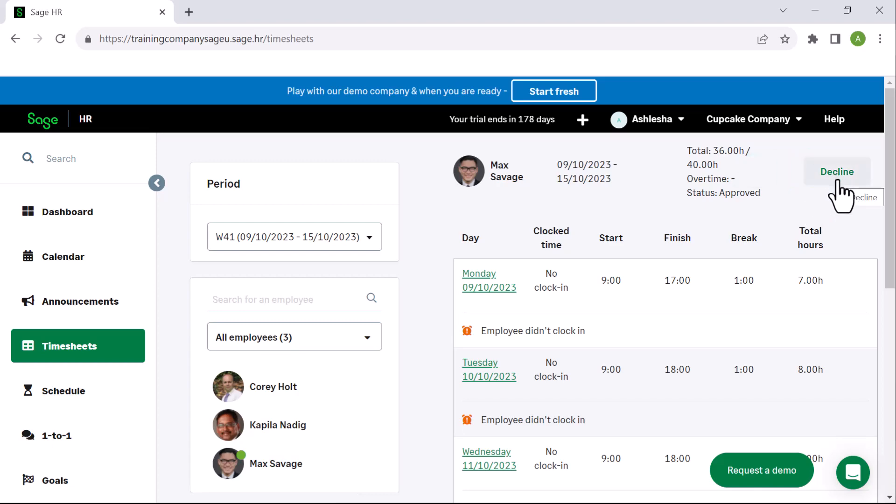
Preview the decline warning on the approved timesheet and close it without declining.
{"action": "left_click", "coordinate": [837, 171]}
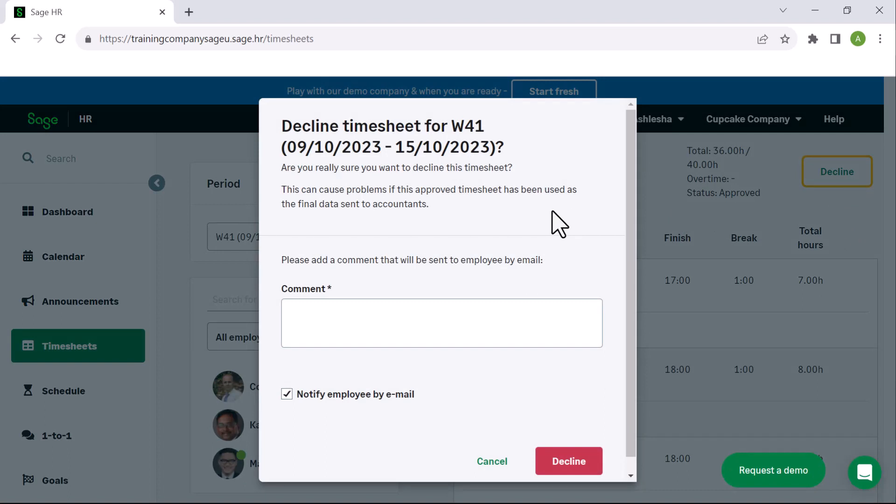
{"action": "mouse_move", "coordinate": [596, 235]}
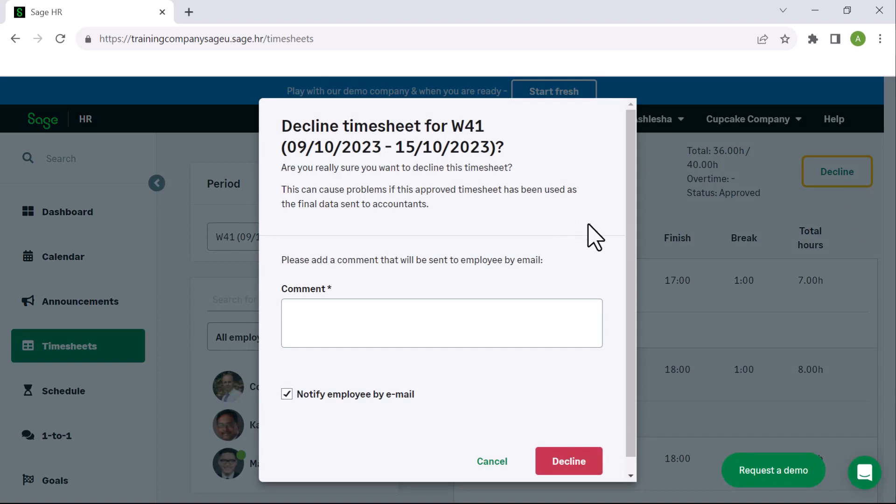
{"action": "left_click", "coordinate": [491, 461]}
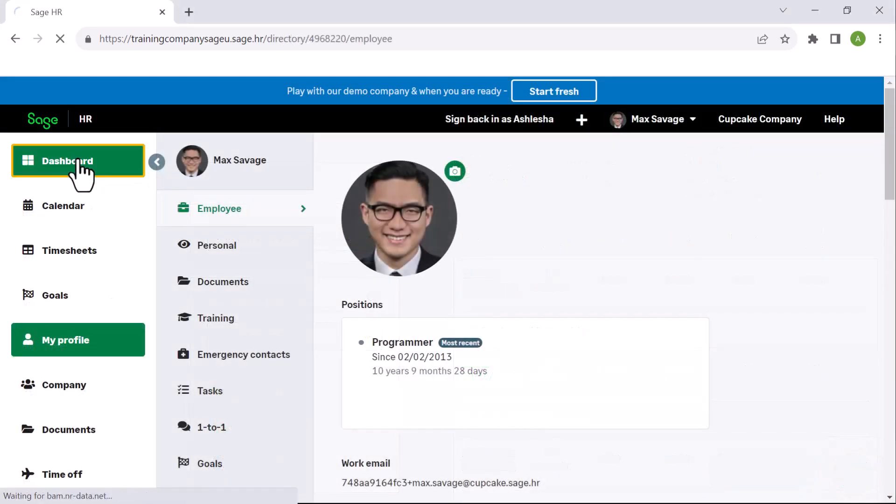
{"action": "left_click", "coordinate": [77, 161]}
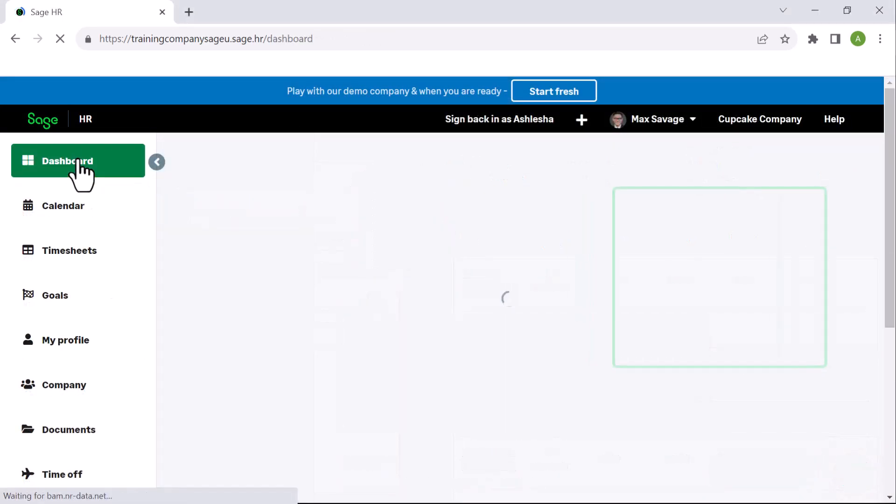
{"action": "left_click", "coordinate": [78, 161]}
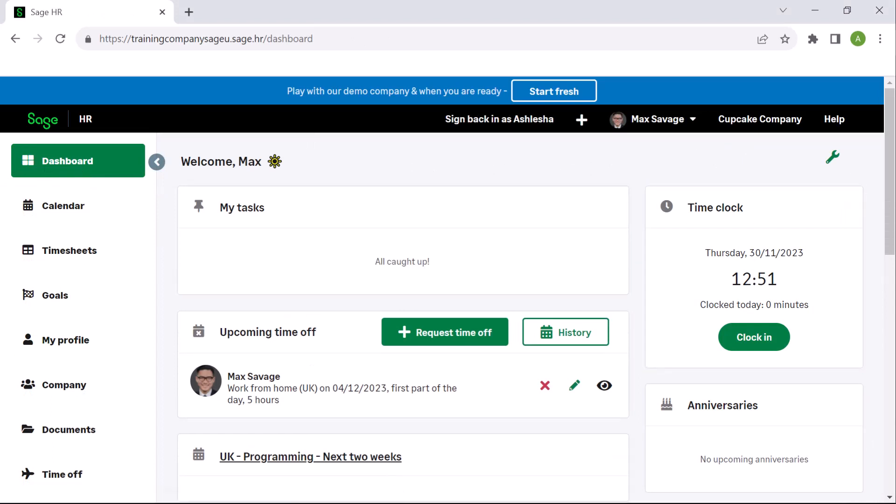